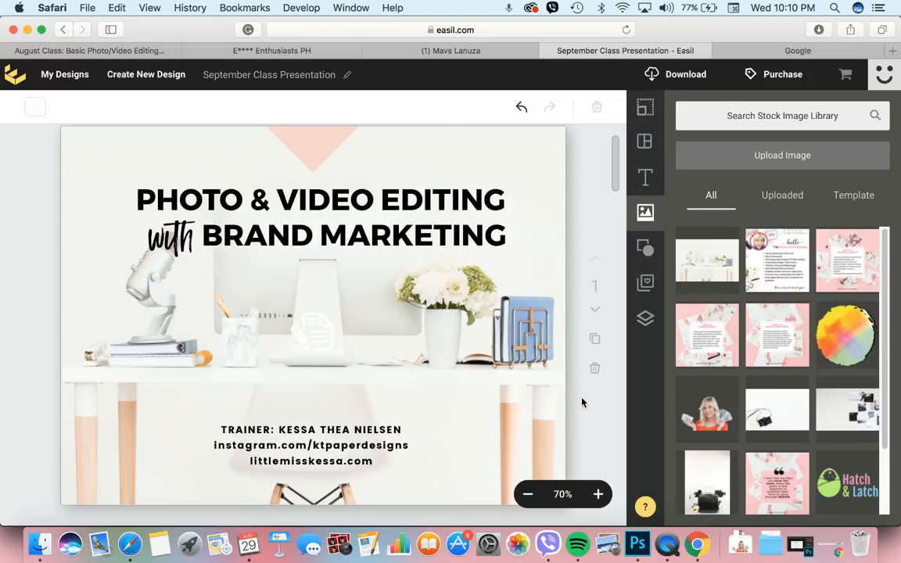
- Scroll past the title slide toward the Trainer Background slide
scroll(down, 3)
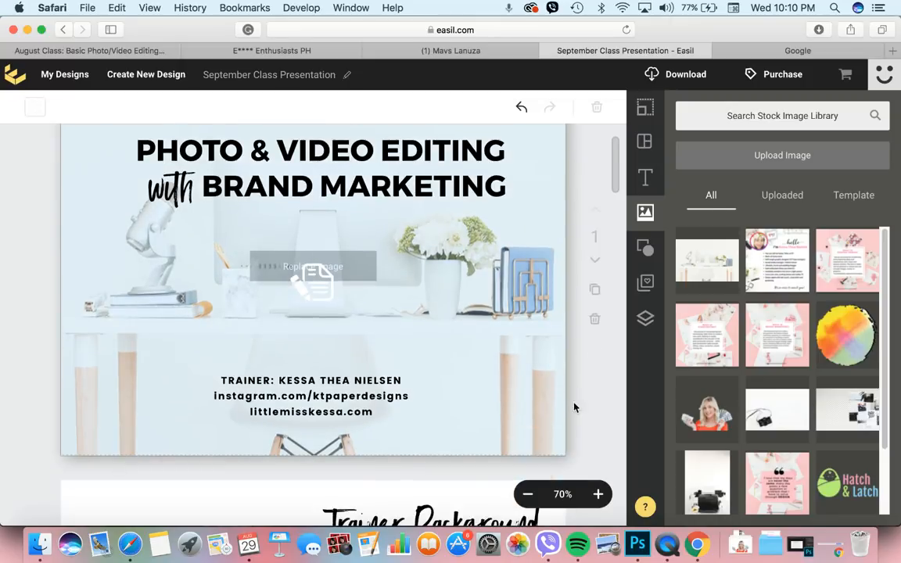
- Bring the Trainer Background slide with basic info, education and experience fully into view
scroll(down, 3)
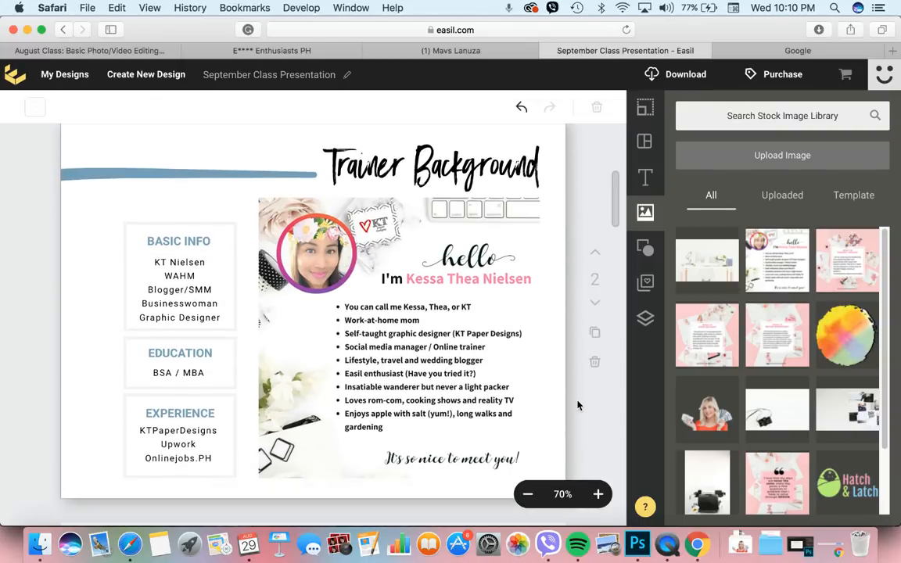
mouse_move(582, 401)
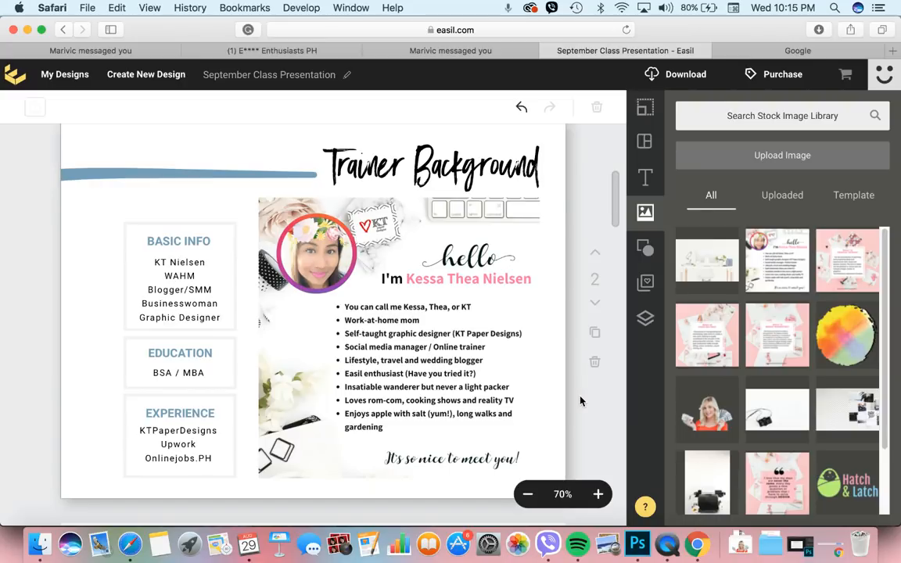
click(91, 50)
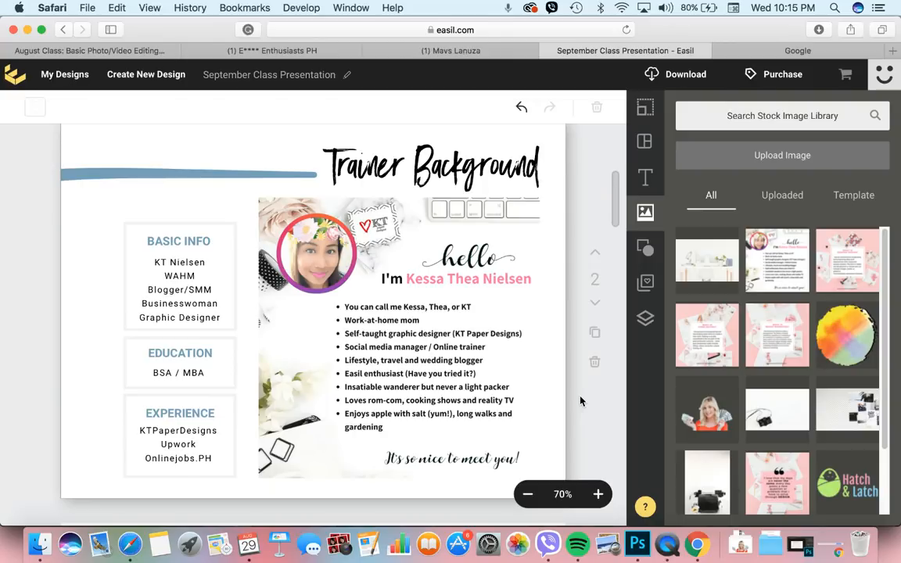
mouse_move(565, 388)
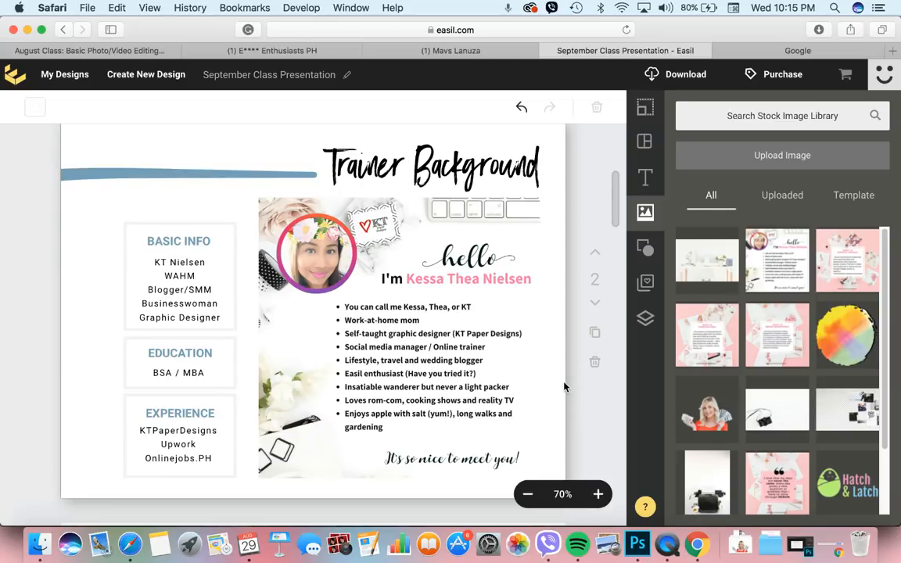
scroll(down, 3)
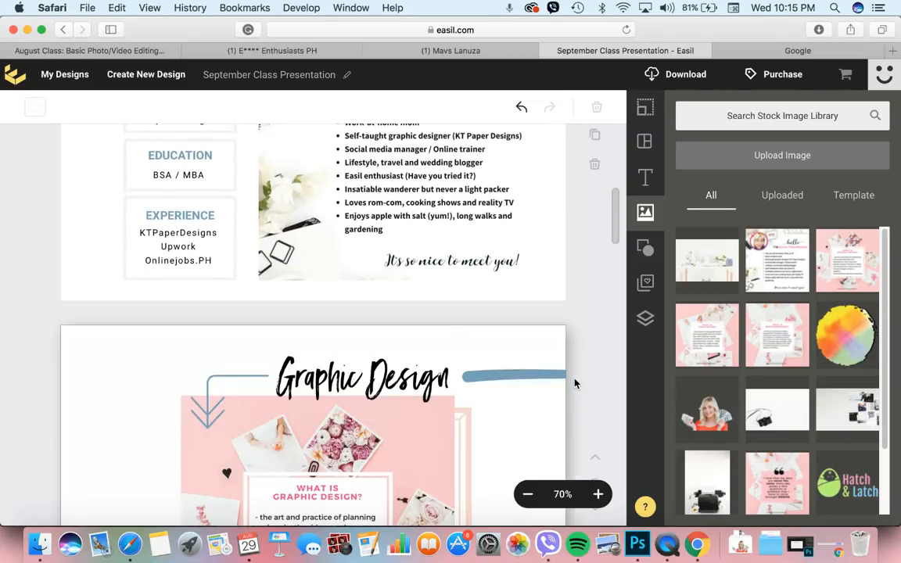
scroll(down, 3)
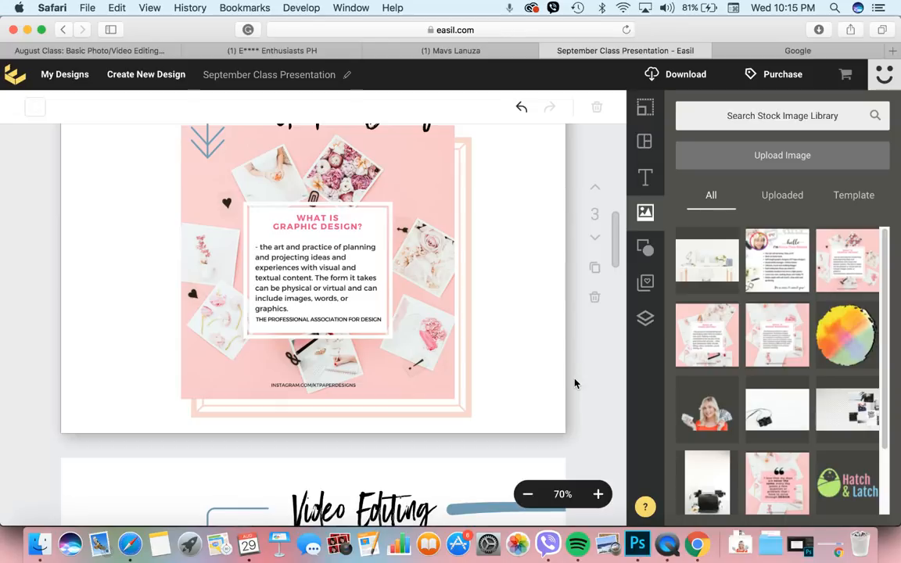
scroll(up, 3)
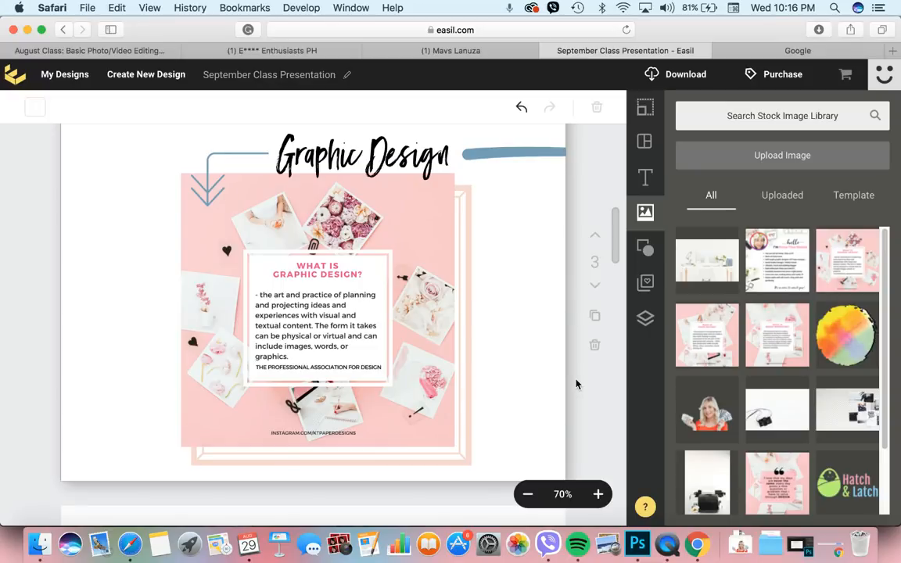
mouse_move(517, 347)
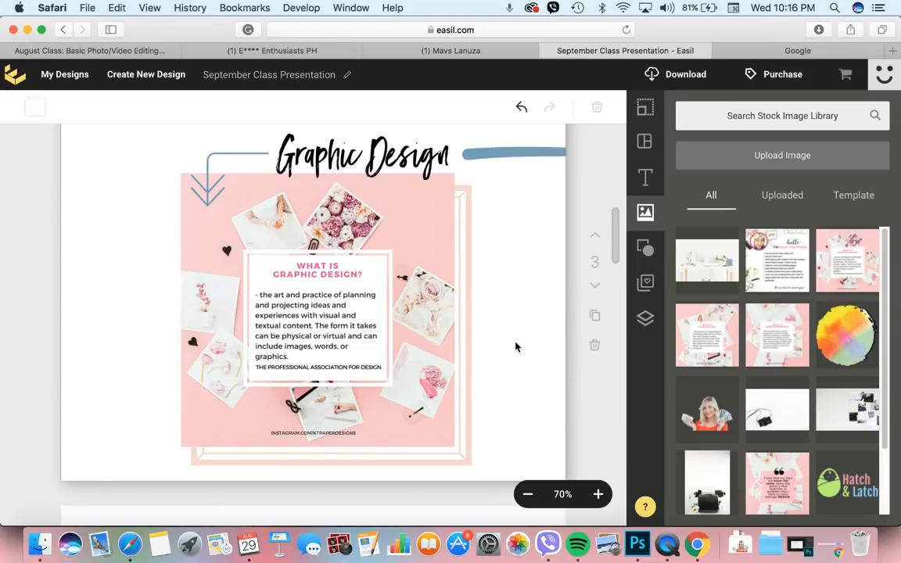
mouse_move(510, 348)
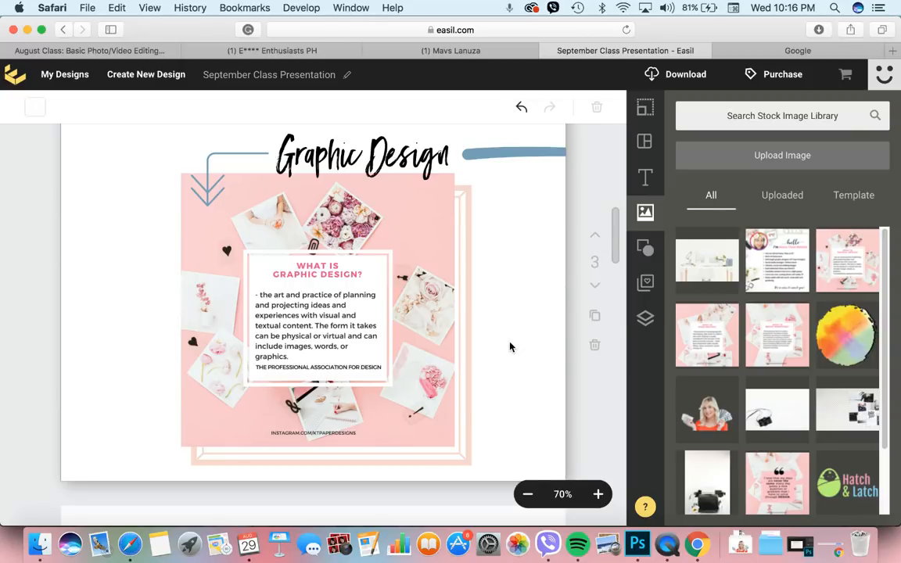
- Scroll from the Graphic Design slide to the Video Editing definition slide
scroll(down, 3)
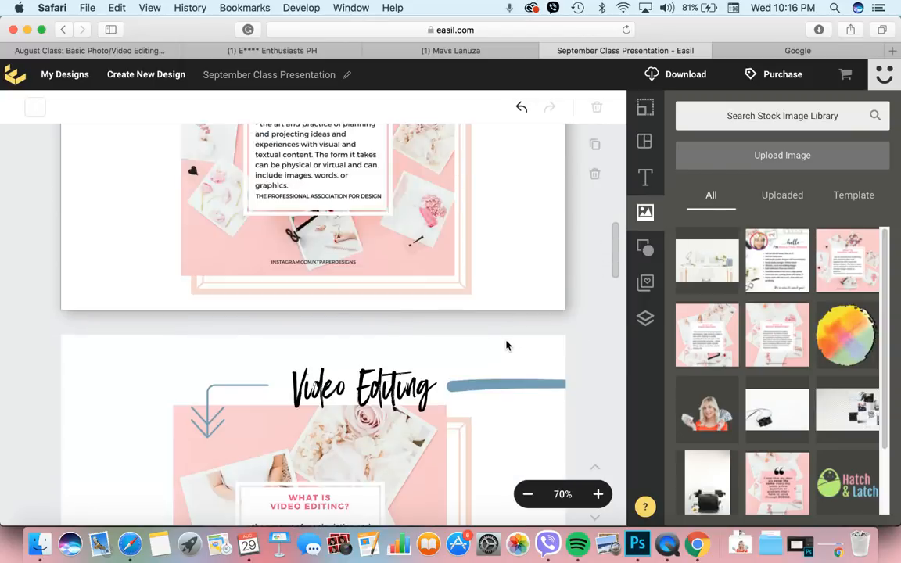
scroll(down, 3)
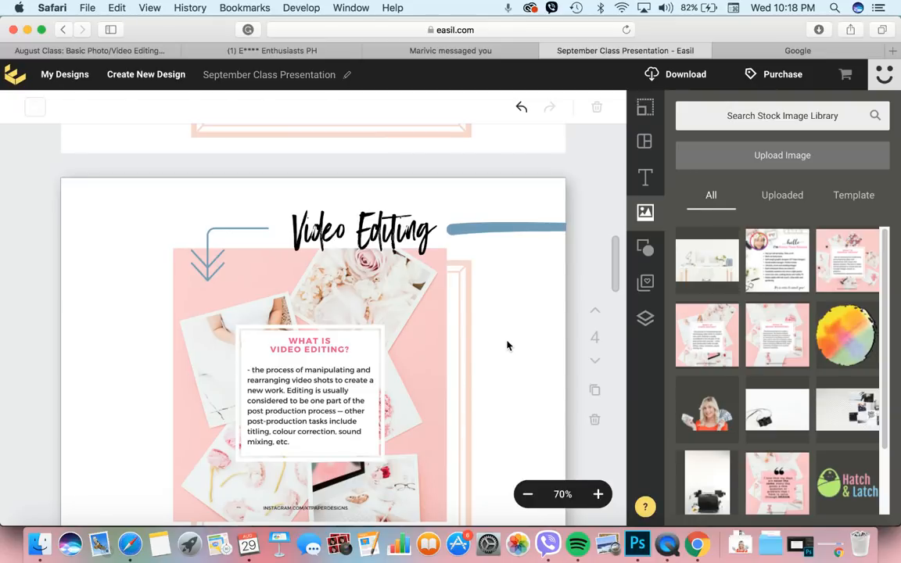
- Scroll to the Brand Marketing definition slide (slide 5)
scroll(down, 3)
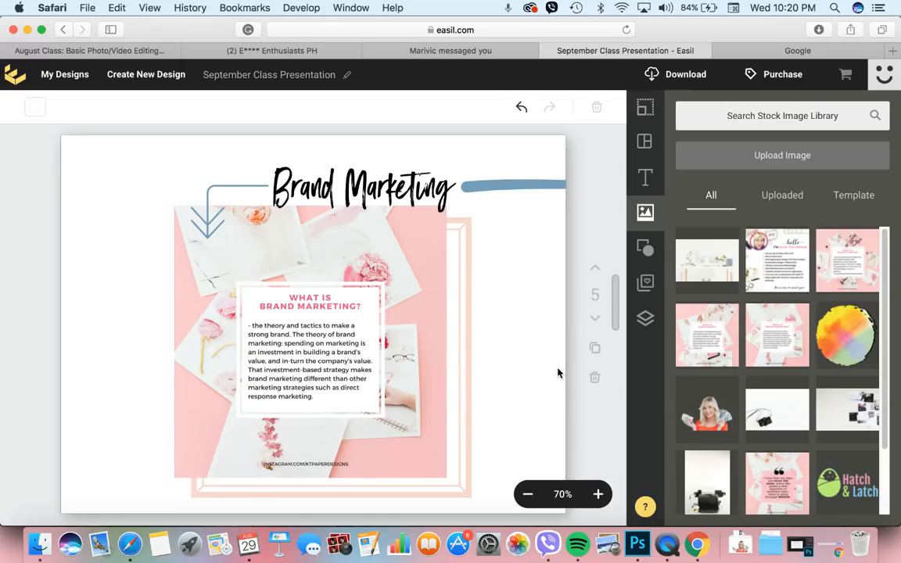
mouse_move(526, 366)
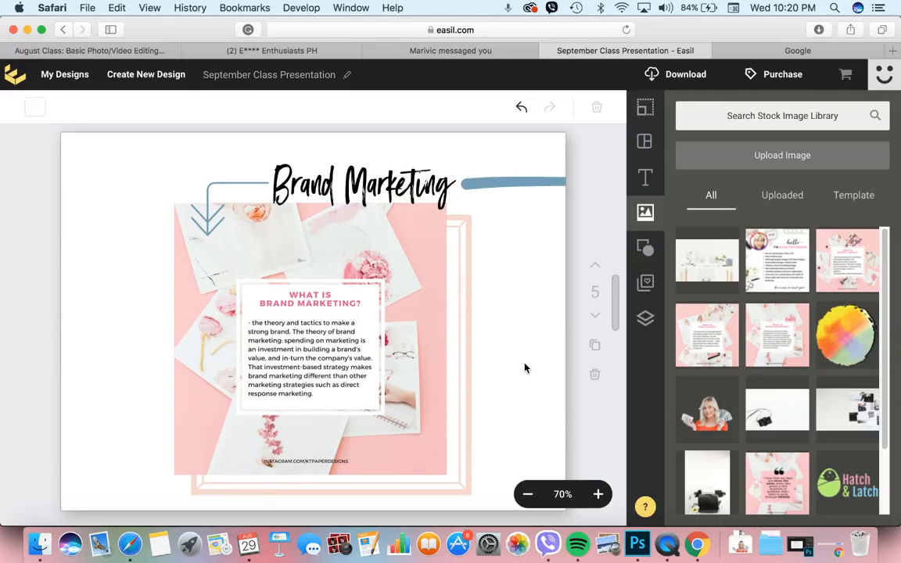
- Scroll to the Skills Required slide listing six traits and select it on the canvas
scroll(down, 3)
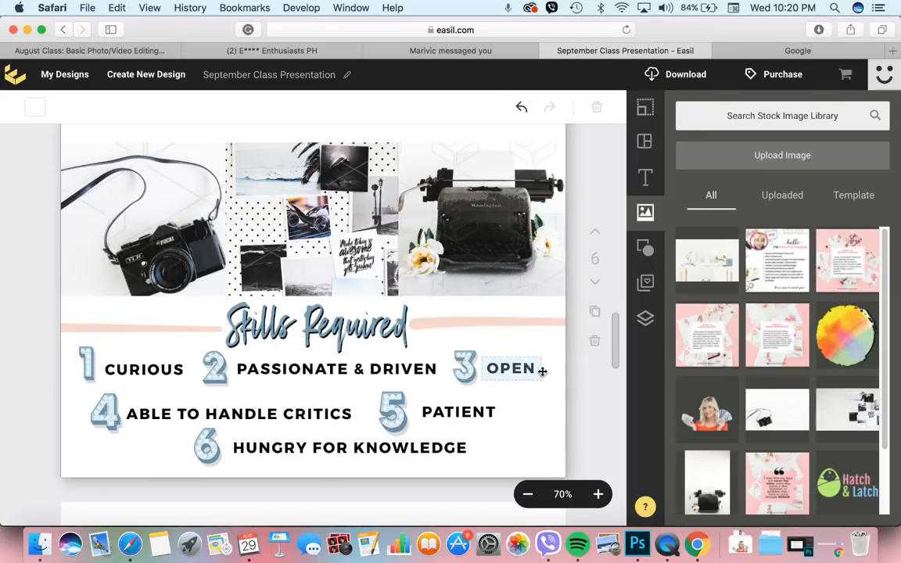
click(601, 407)
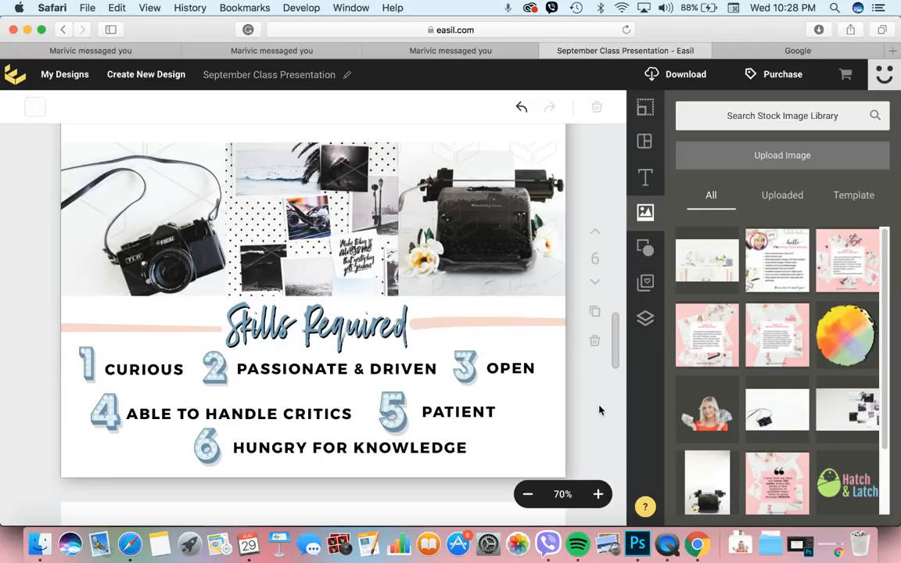
scroll(down, 3)
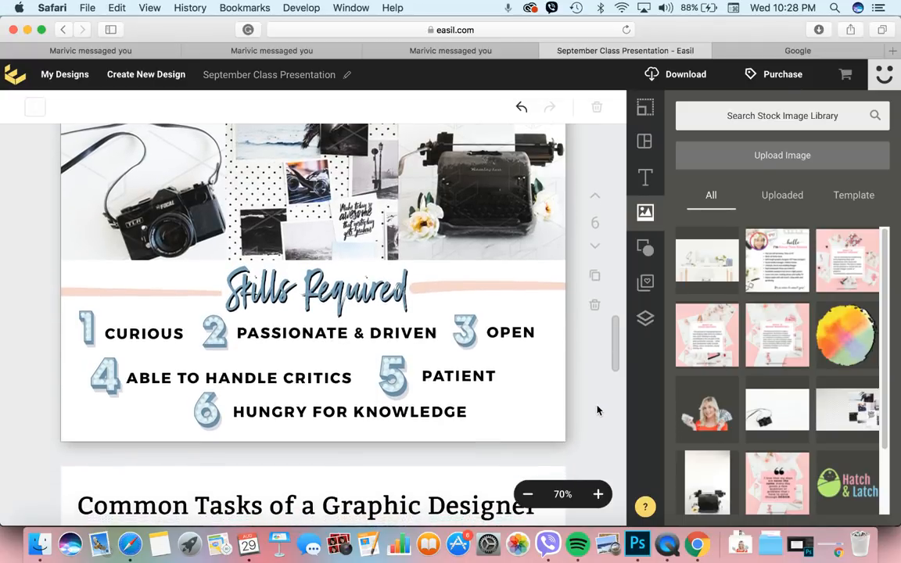
scroll(up, 3)
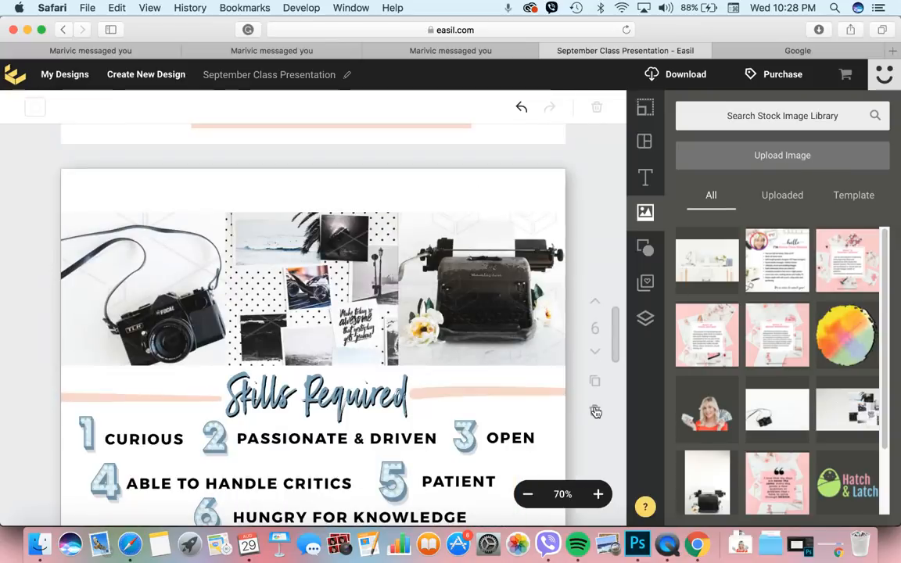
scroll(up, 3)
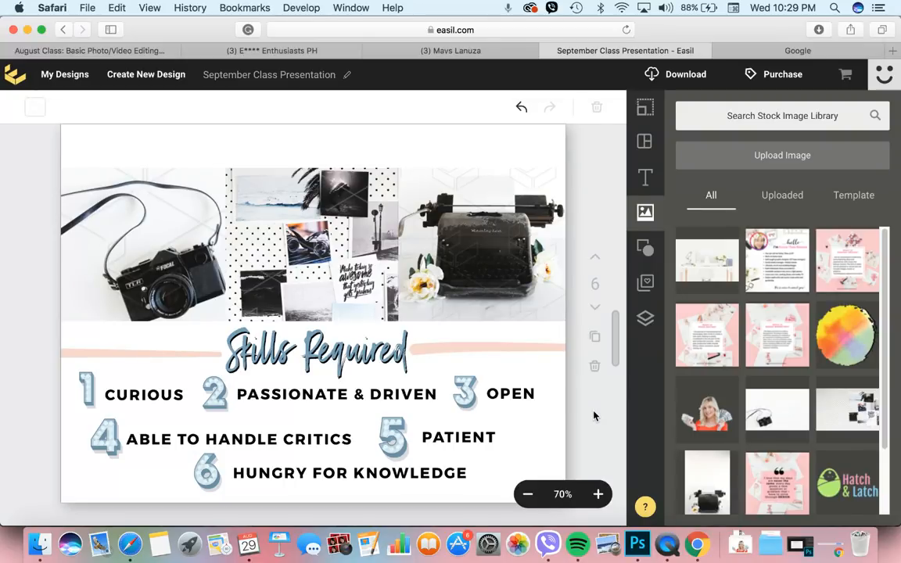
- Scroll to the Common Tasks of a Graphic Designer slide with eight role circles
scroll(down, 3)
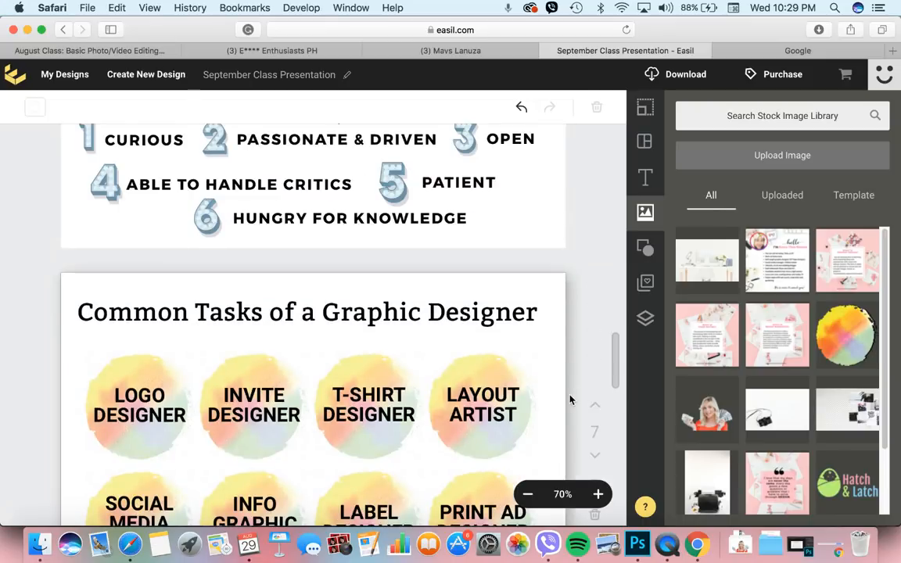
scroll(down, 3)
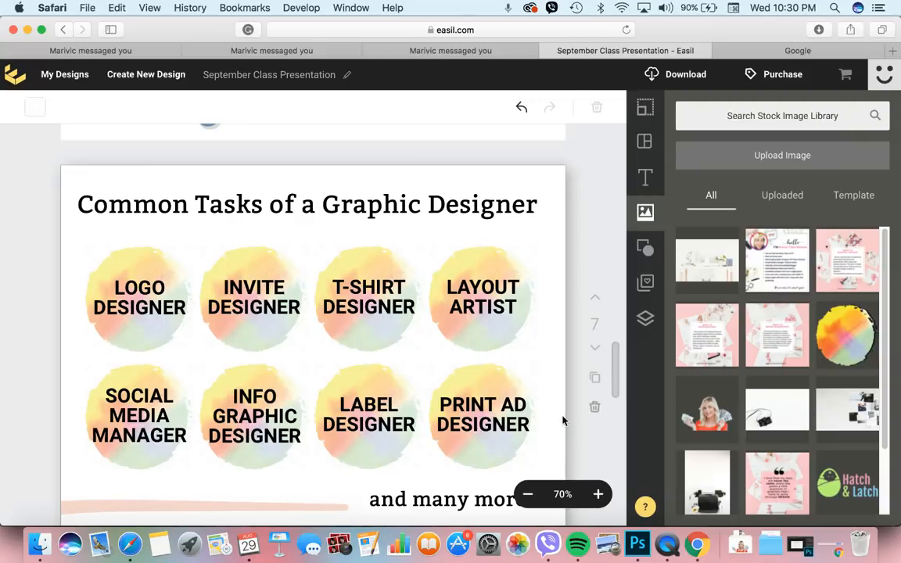
mouse_move(585, 410)
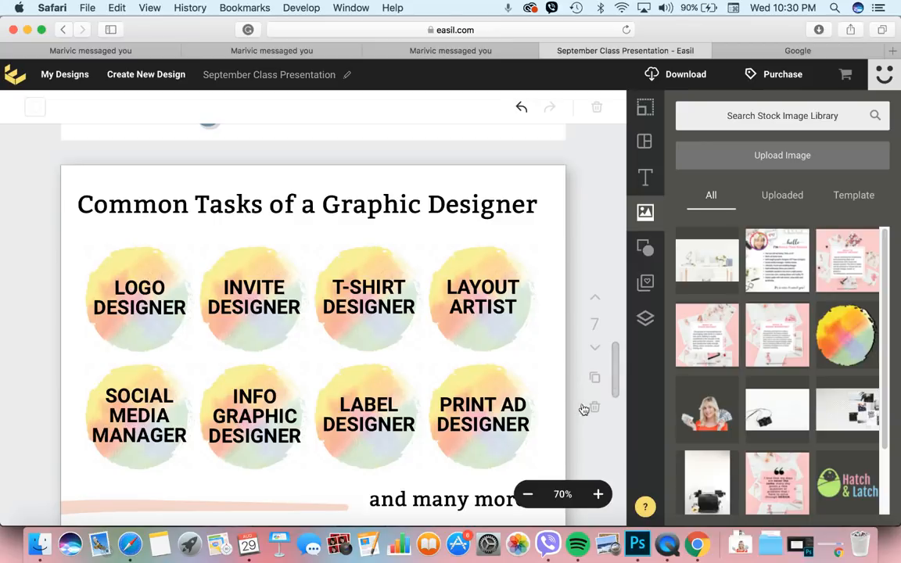
- Scroll past the Common Tasks slide to the Salary Rate slide on freelance pricing
scroll(down, 3)
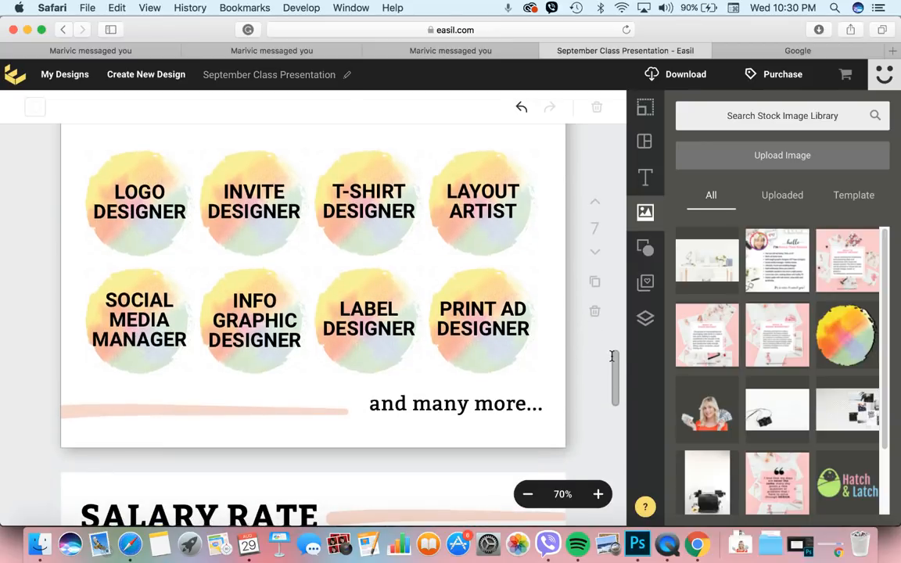
scroll(up, 3)
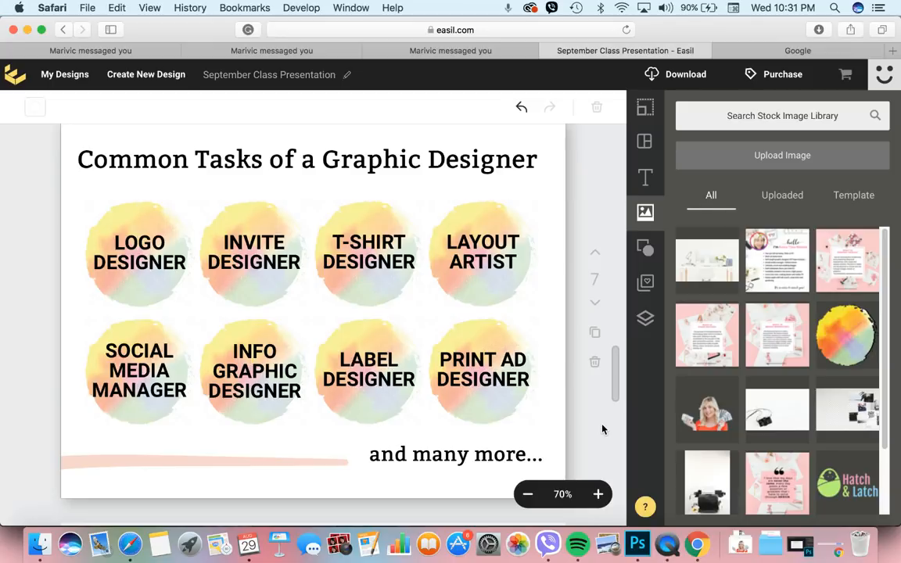
scroll(down, 3)
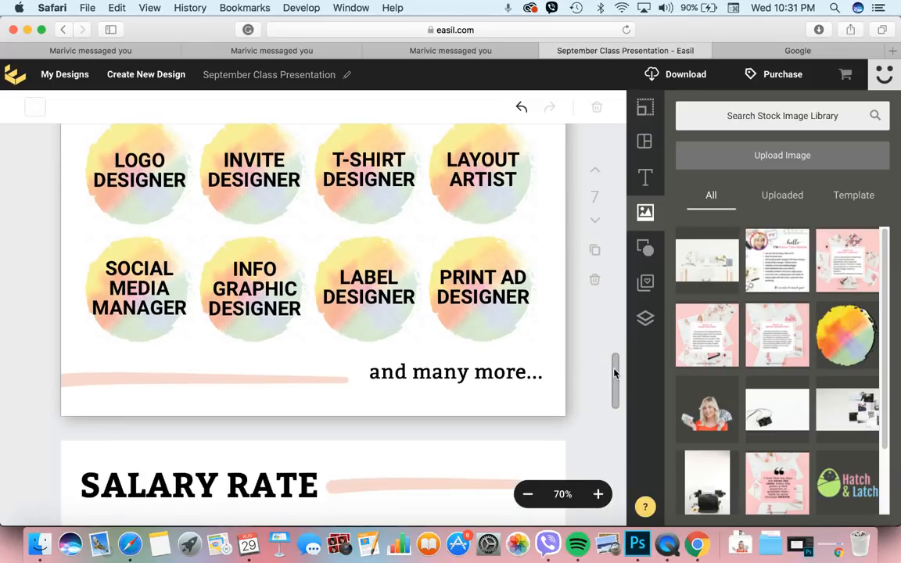
scroll(down, 3)
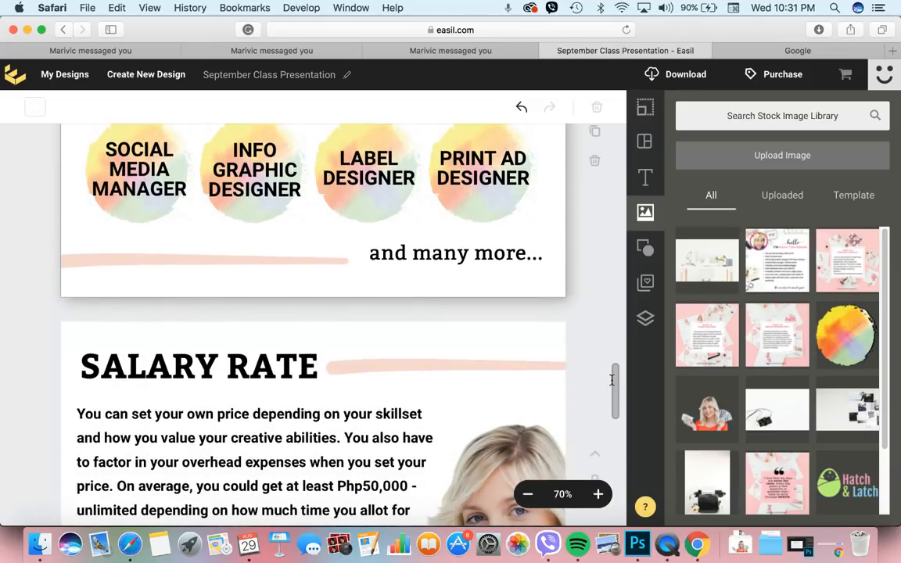
scroll(down, 3)
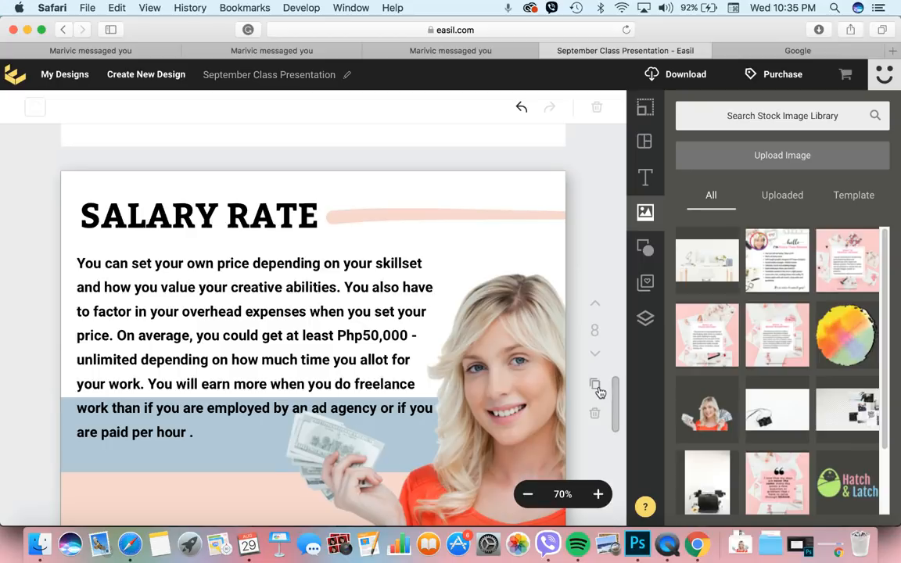
- Scroll to the Tools and Apps slide listing Photoshop, Easil, Filmora and social media accounts
scroll(down, 3)
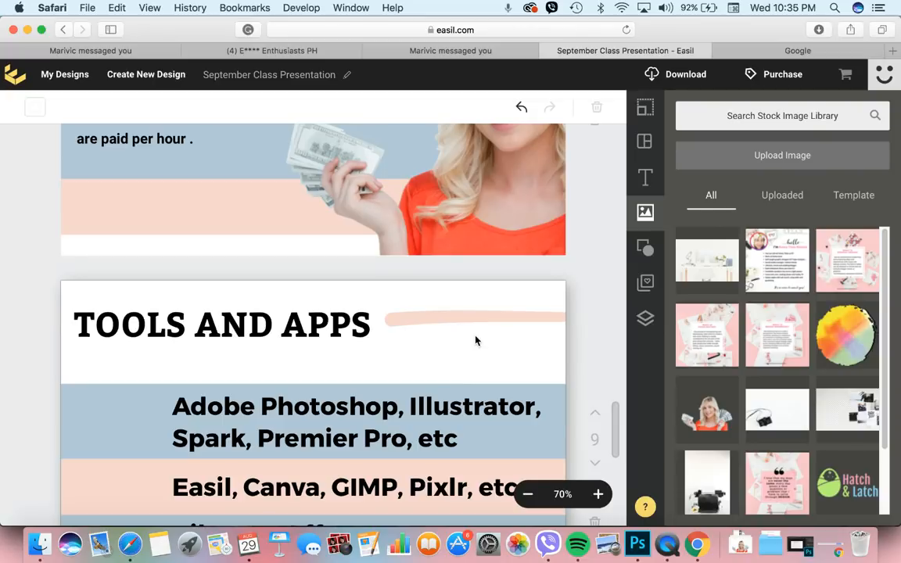
scroll(down, 3)
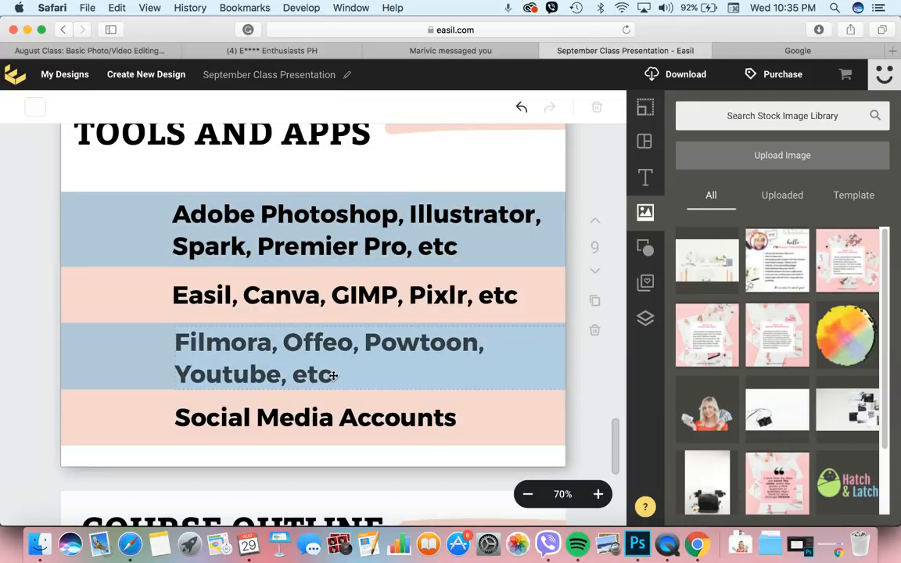
- Edit the video-tools row so it ends with 'iMovie' instead of 'etc'
click(313, 357)
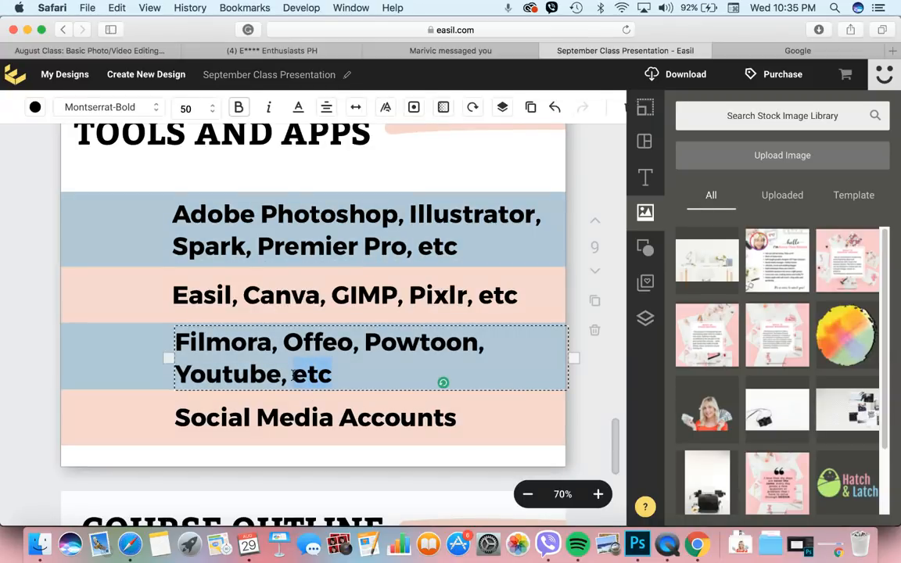
text(iMOvie)
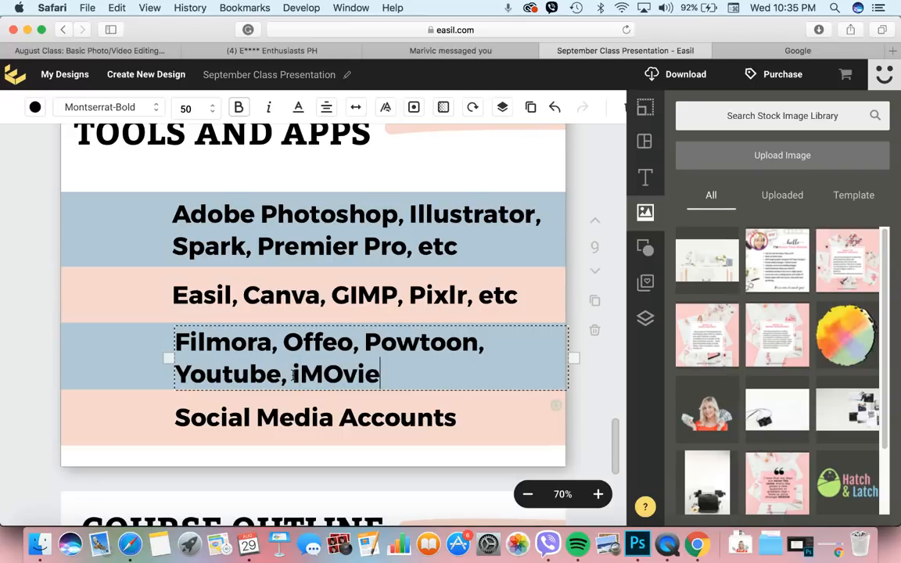
key(backspace)
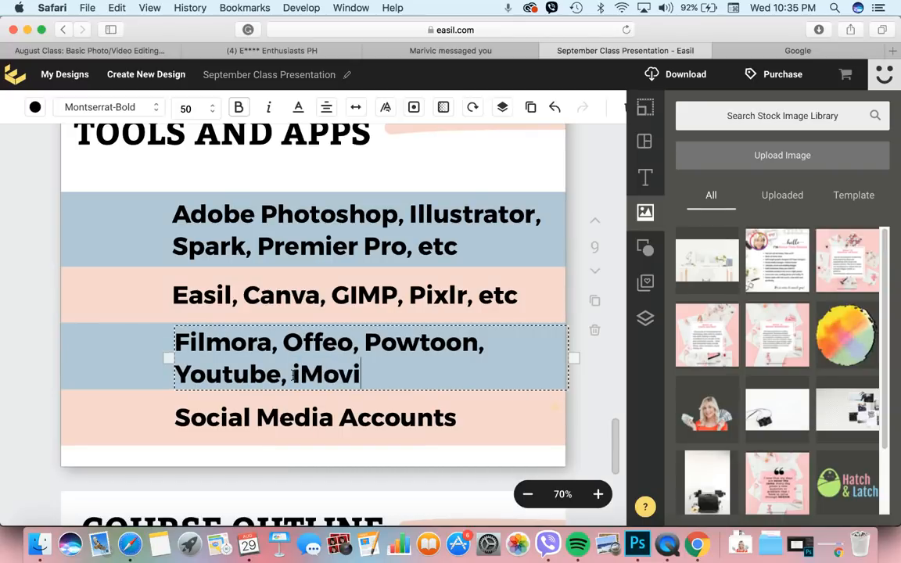
text(e)
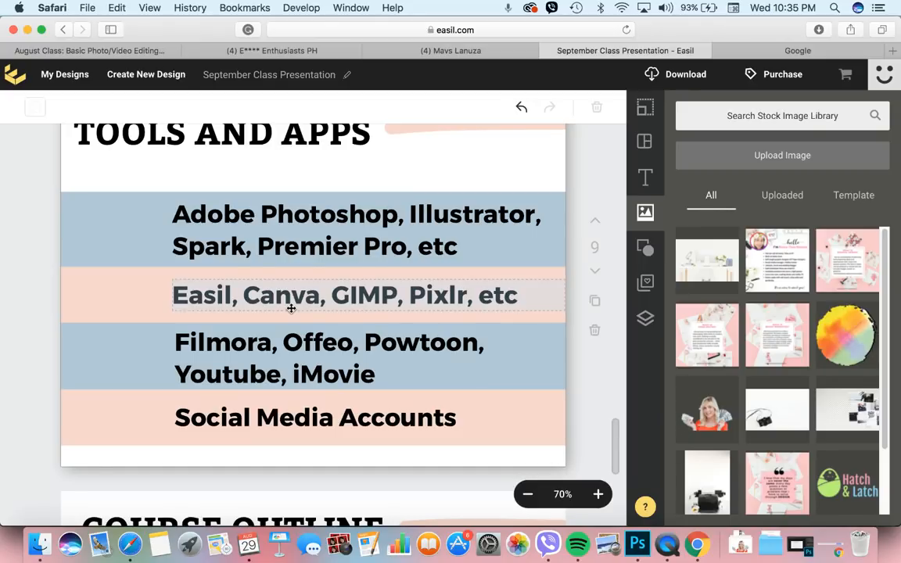
mouse_move(350, 358)
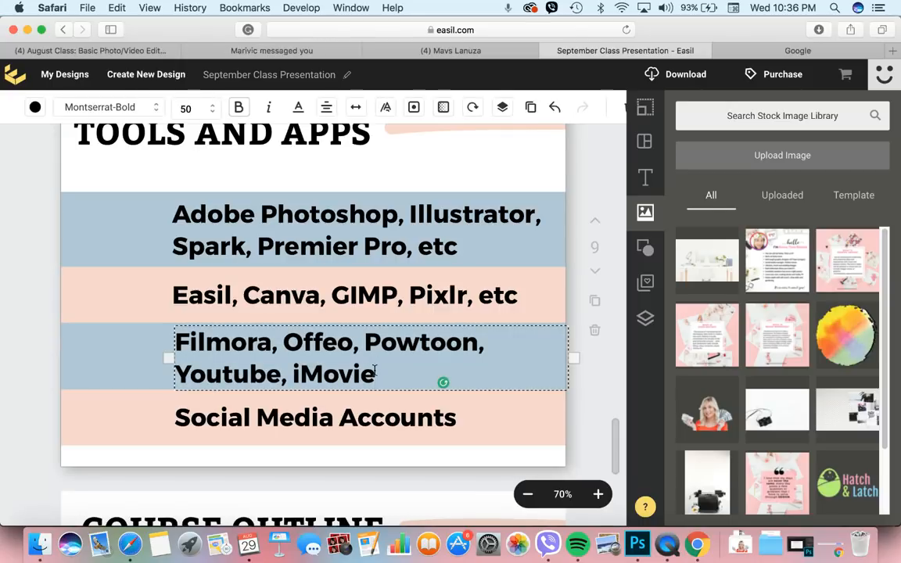
- Append ', Final Cut Pro' after iMovie in the video-tools row
text(, Fina)
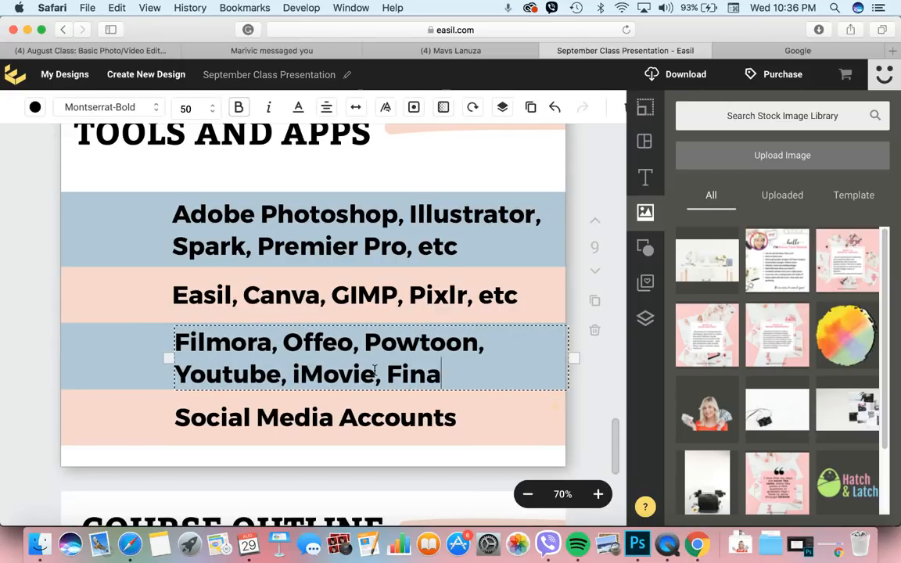
text(l Cut Pro)
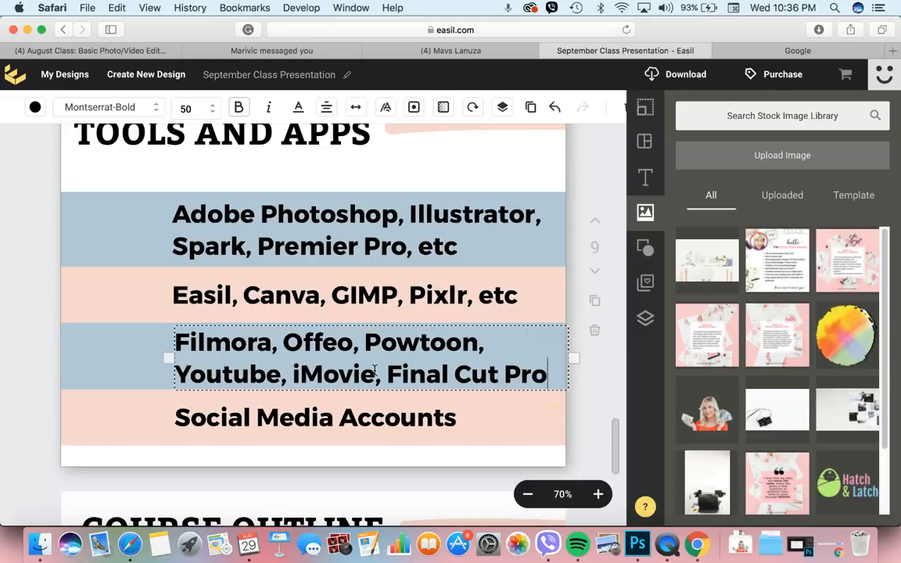
mouse_move(579, 444)
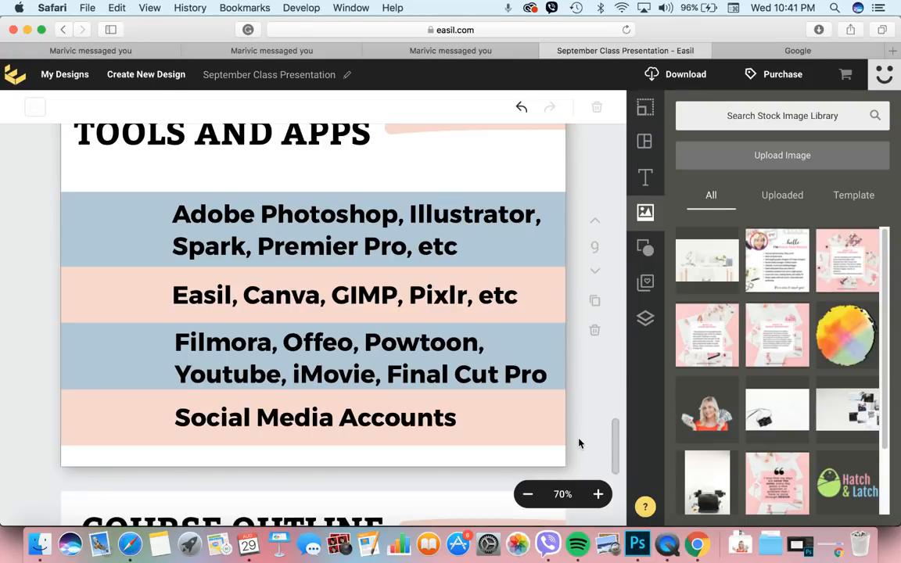
click(273, 50)
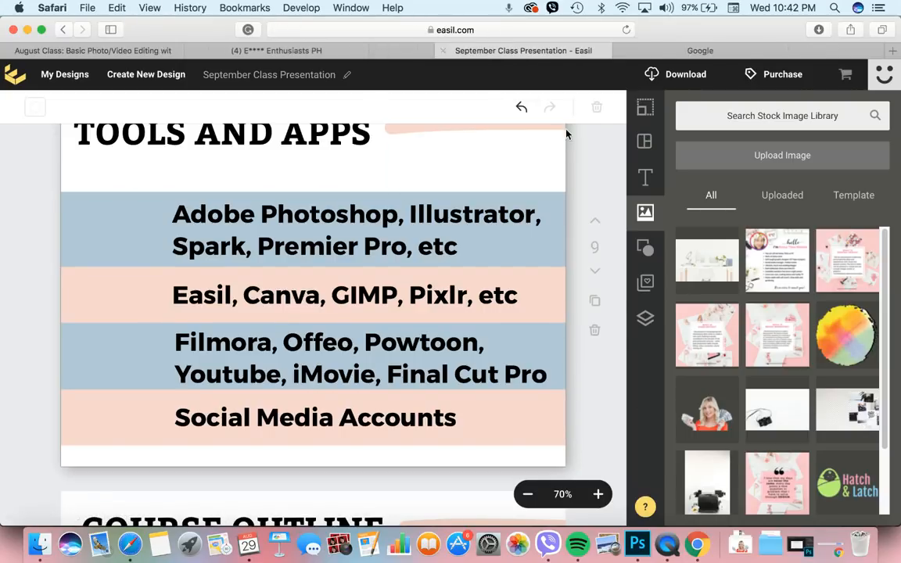
mouse_move(645, 319)
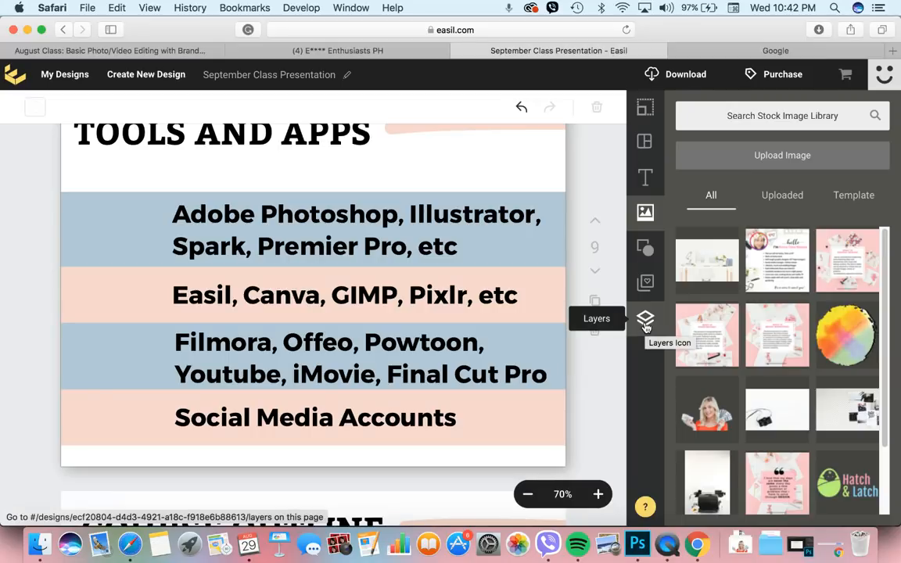
mouse_move(664, 317)
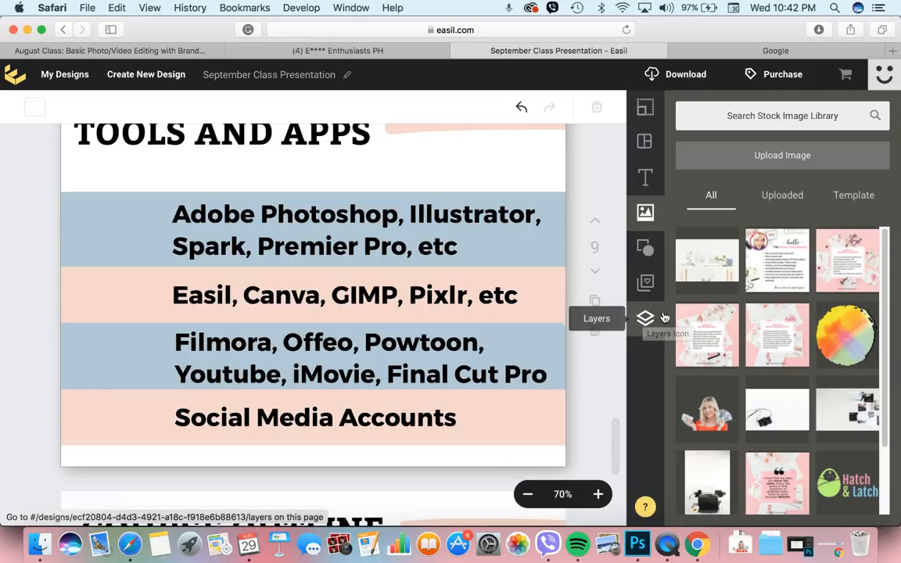
- Show the Layers panel listing elements grouped under Page 1 and Page 2
click(645, 319)
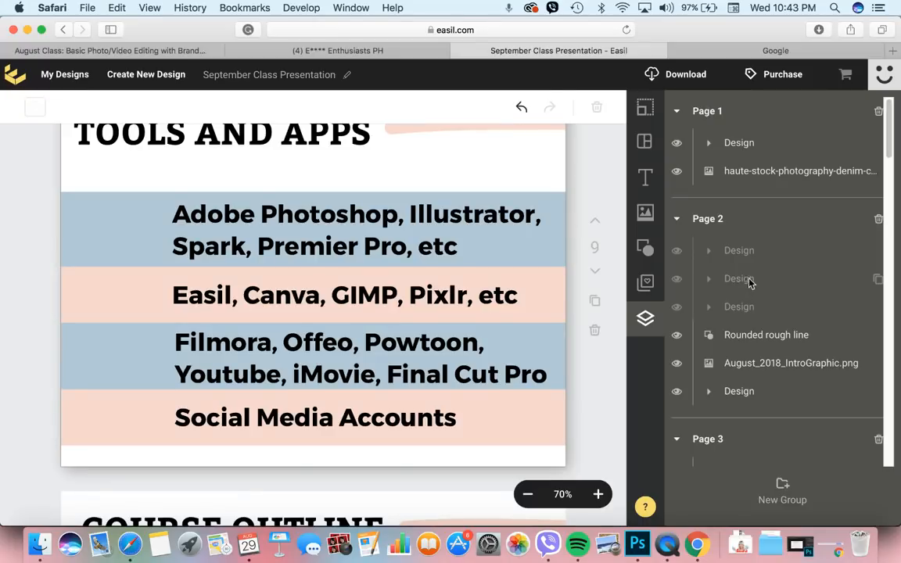
mouse_move(723, 228)
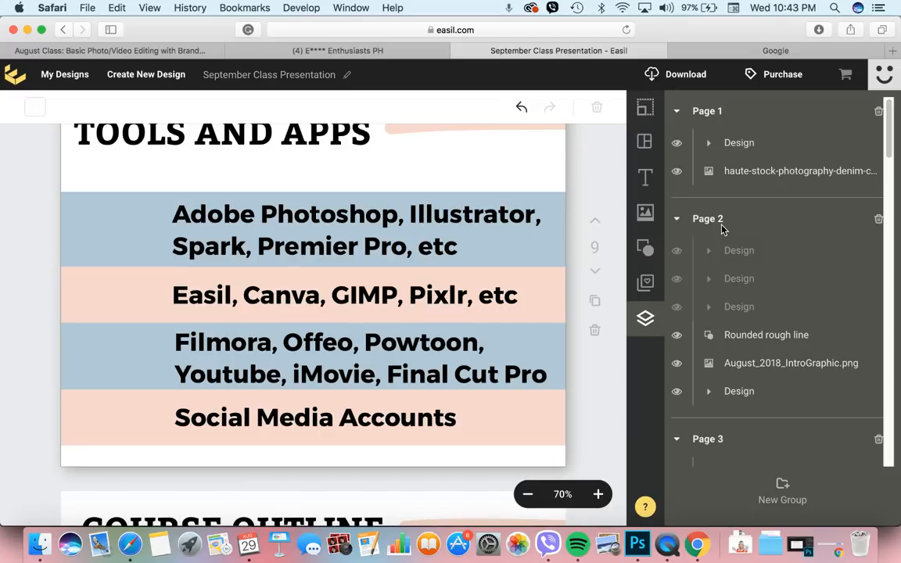
scroll(down, 3)
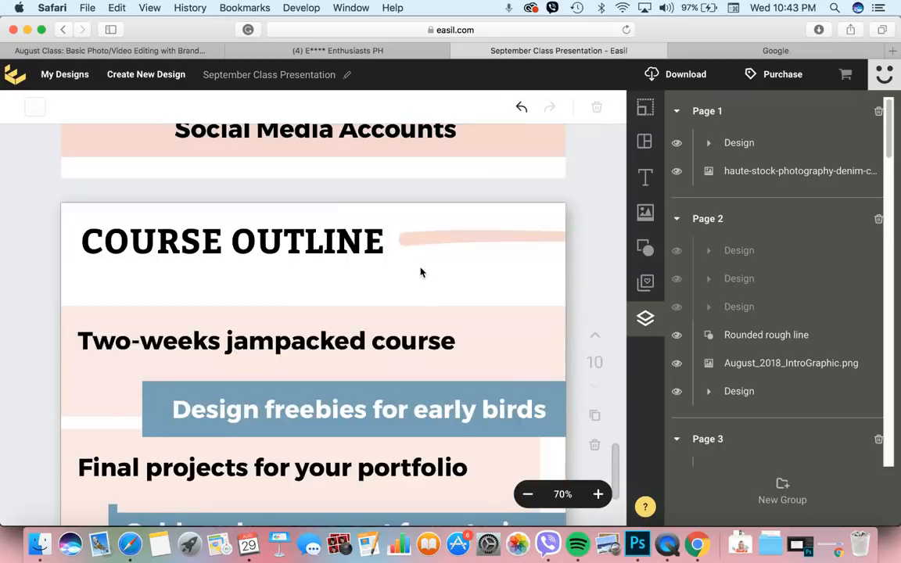
scroll(down, 3)
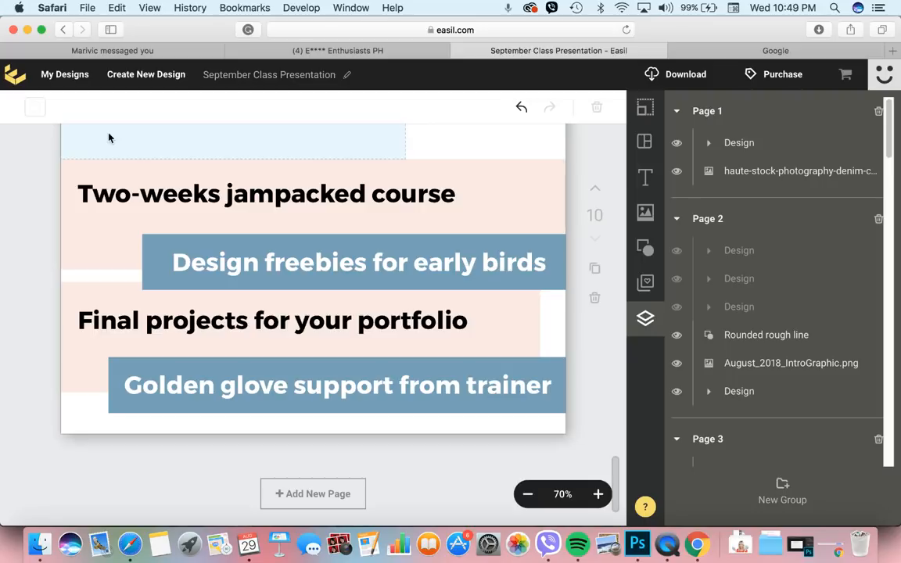
mouse_move(135, 159)
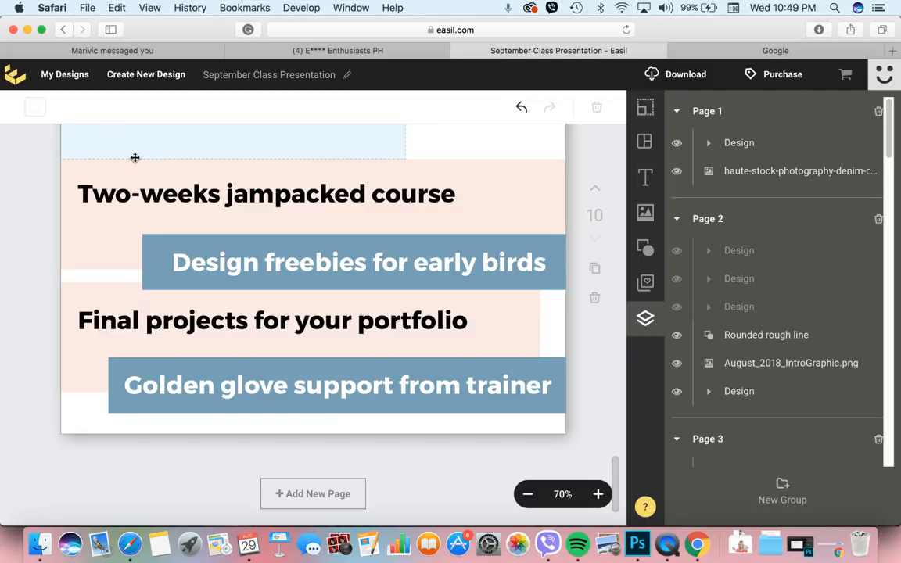